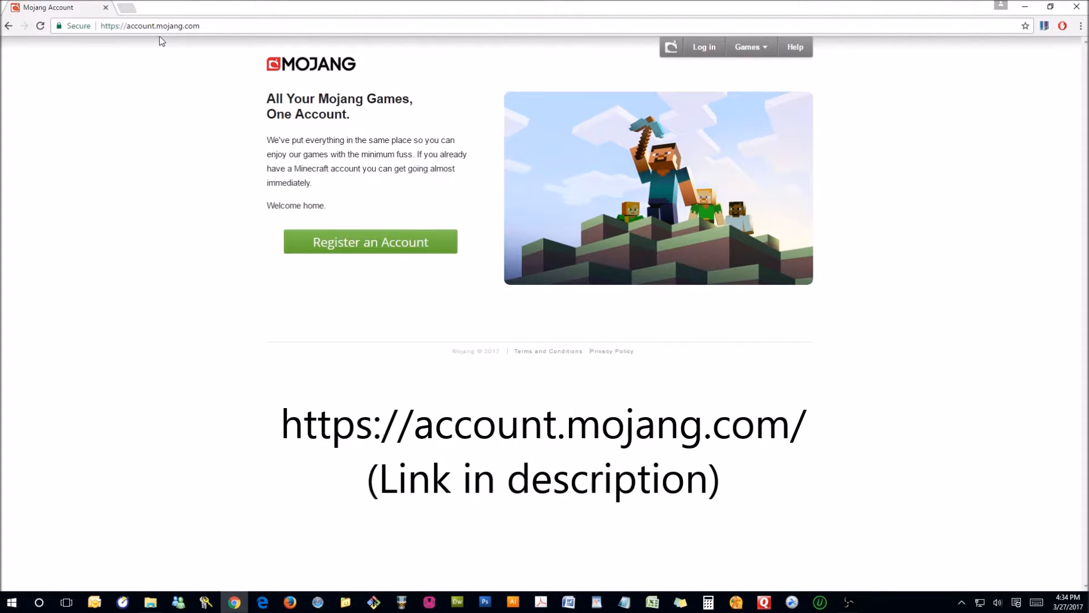
mouse_move(444, 249)
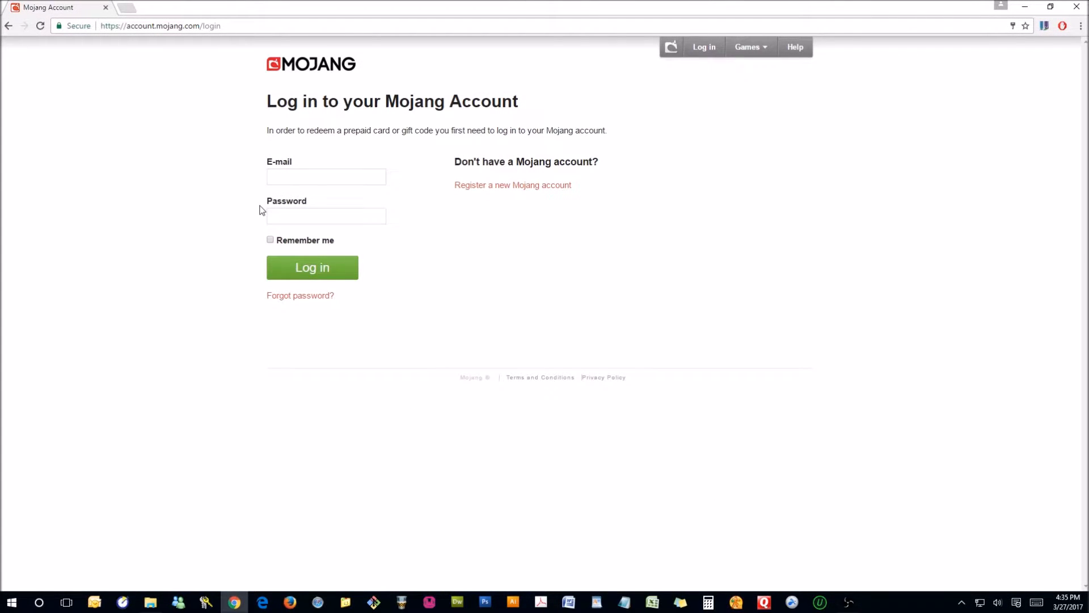
mouse_move(262, 213)
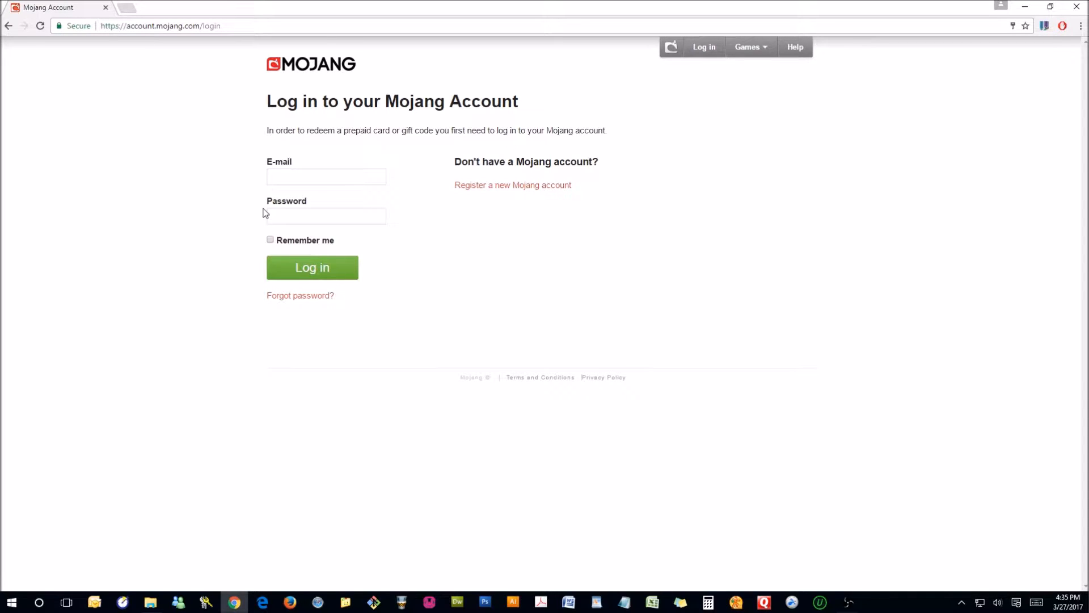
- Log in to the Mojang account with the entered e-mail and password
click(311, 267)
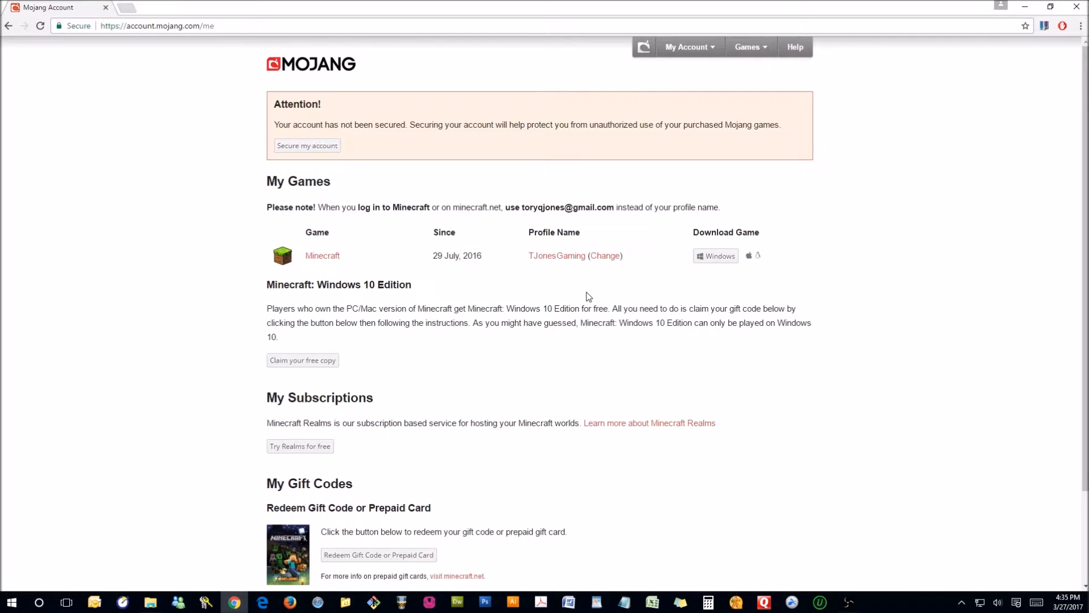
mouse_move(605, 283)
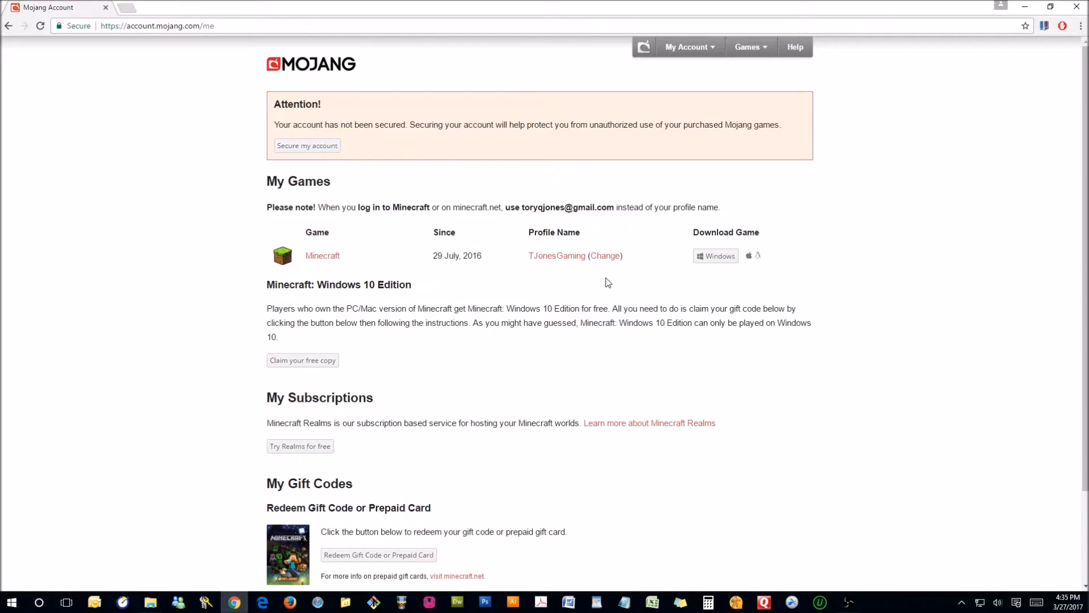
- Enter ReverendJones as the new profile name and check its availability
click(605, 255)
text(Reveren)
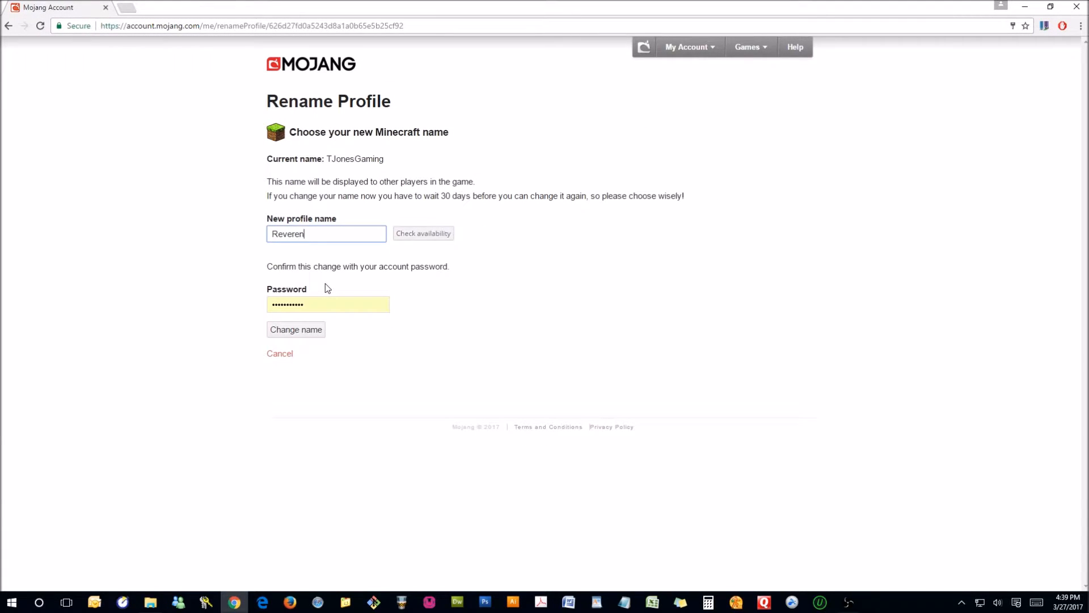
text(dJones)
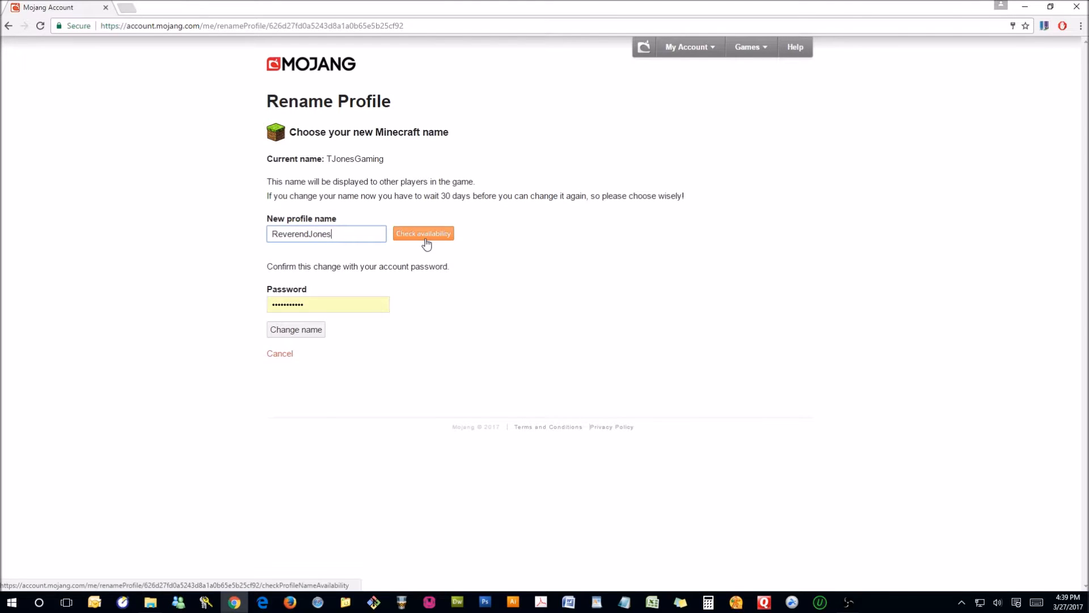
click(423, 233)
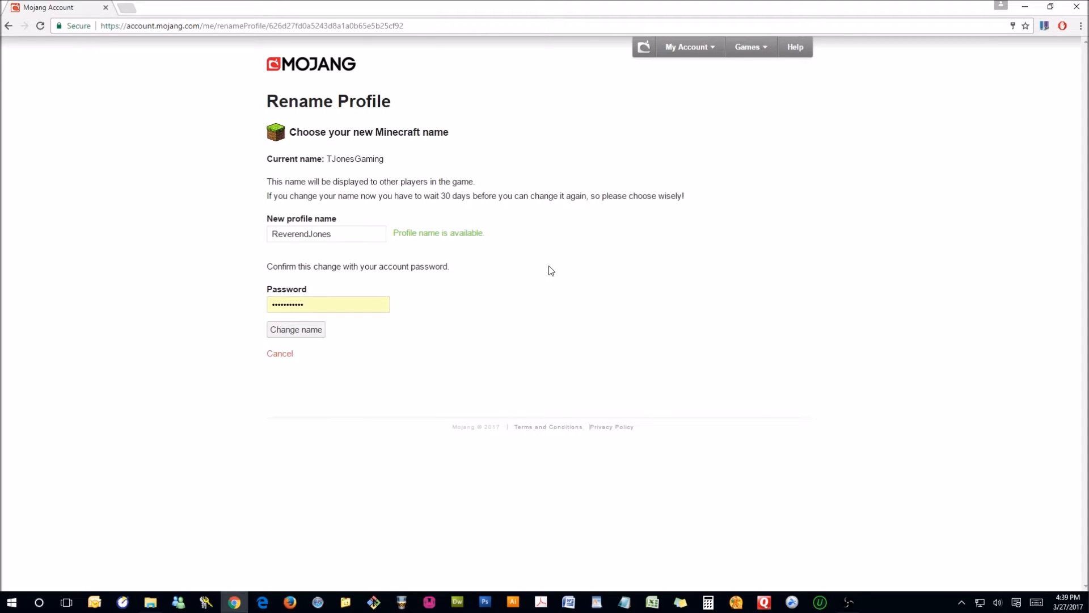
- Submit the name change and confirm ReverendJones in the popup
click(295, 329)
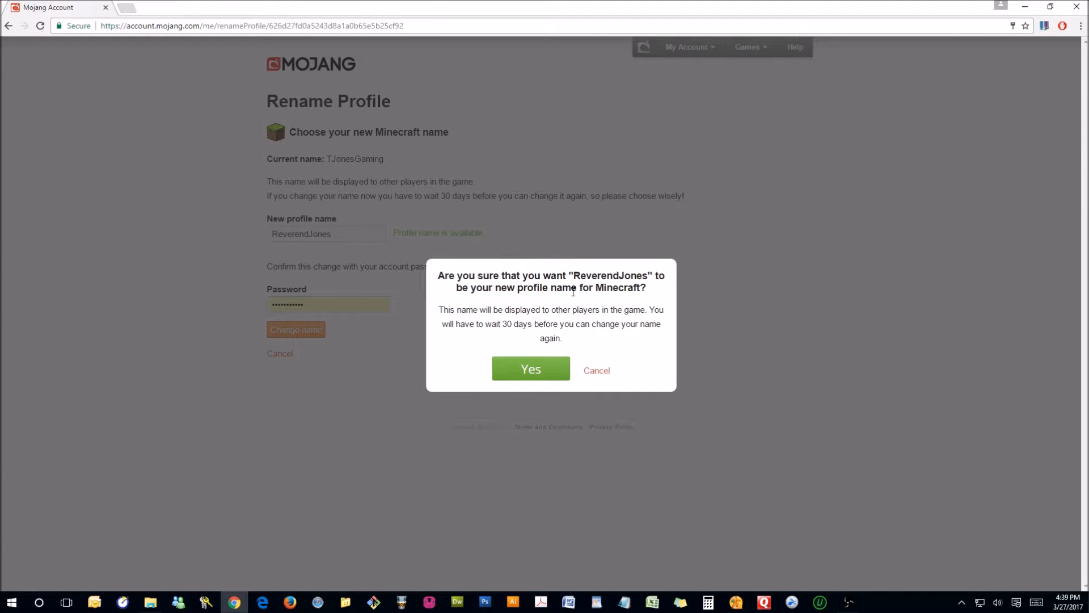
click(530, 368)
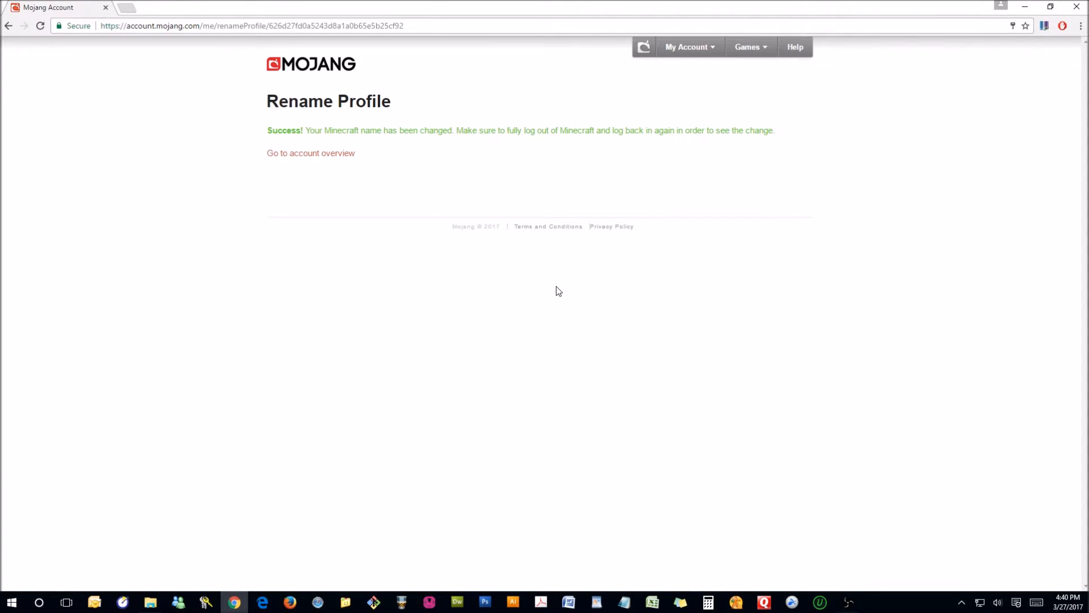
mouse_move(556, 272)
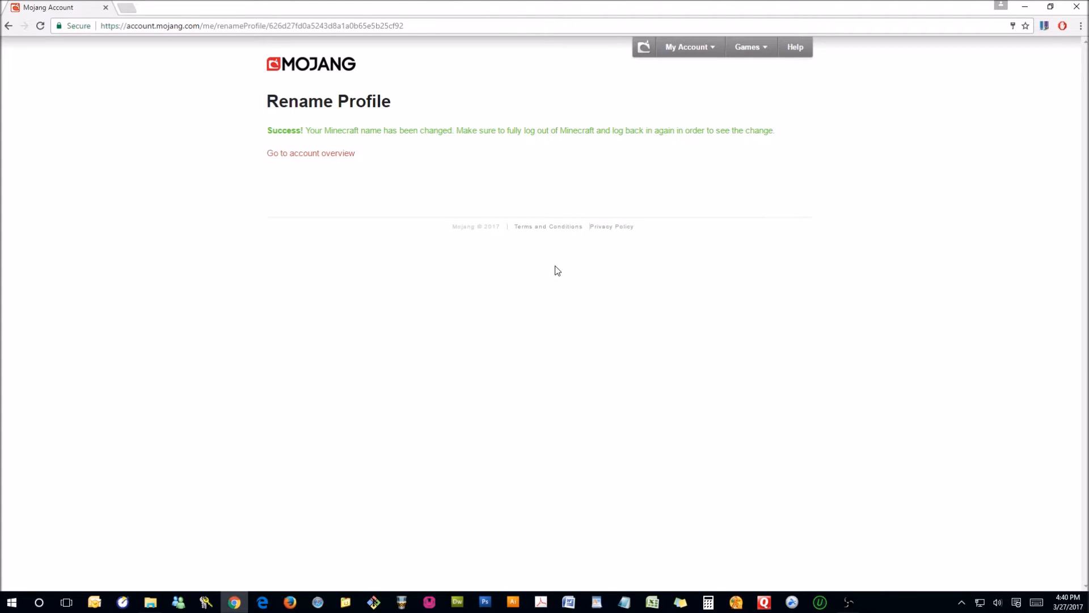
mouse_move(549, 243)
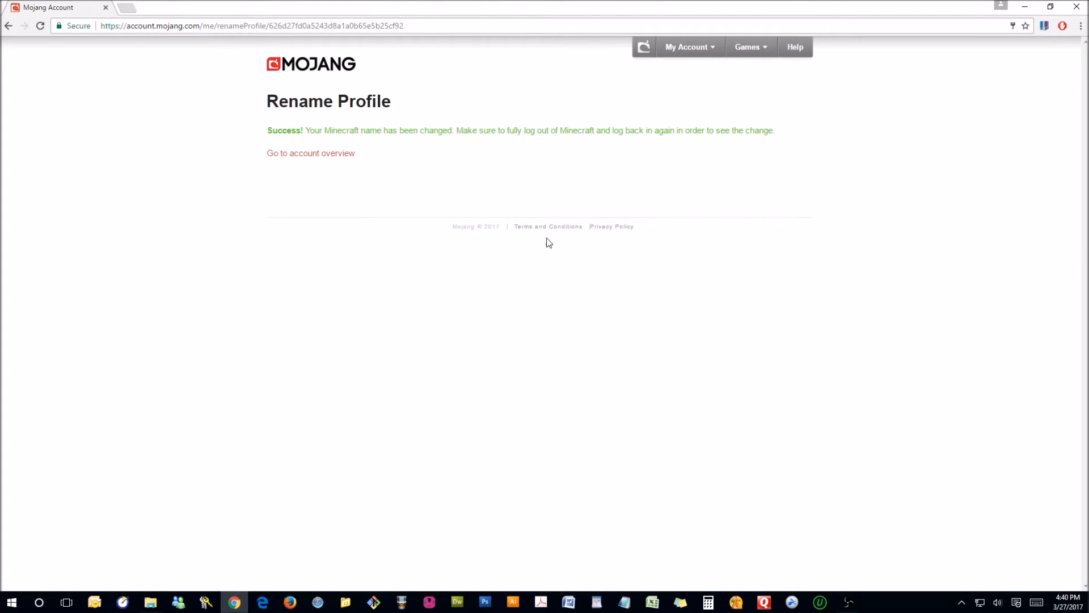
mouse_move(497, 146)
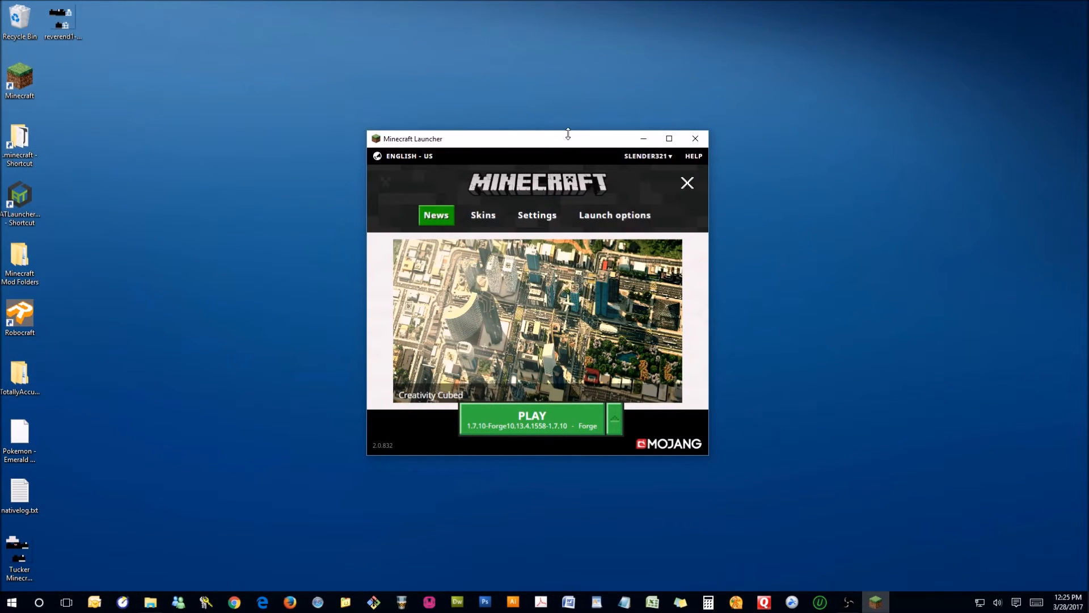
mouse_move(647, 155)
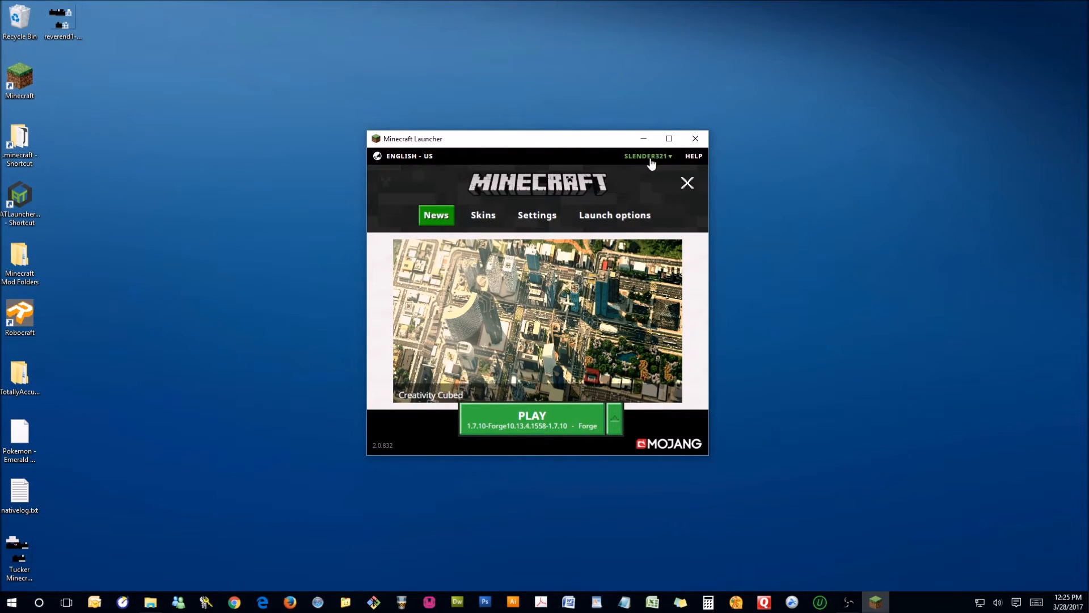
- Switch account in the launcher and add a new user to log in as ReverendJones
click(646, 155)
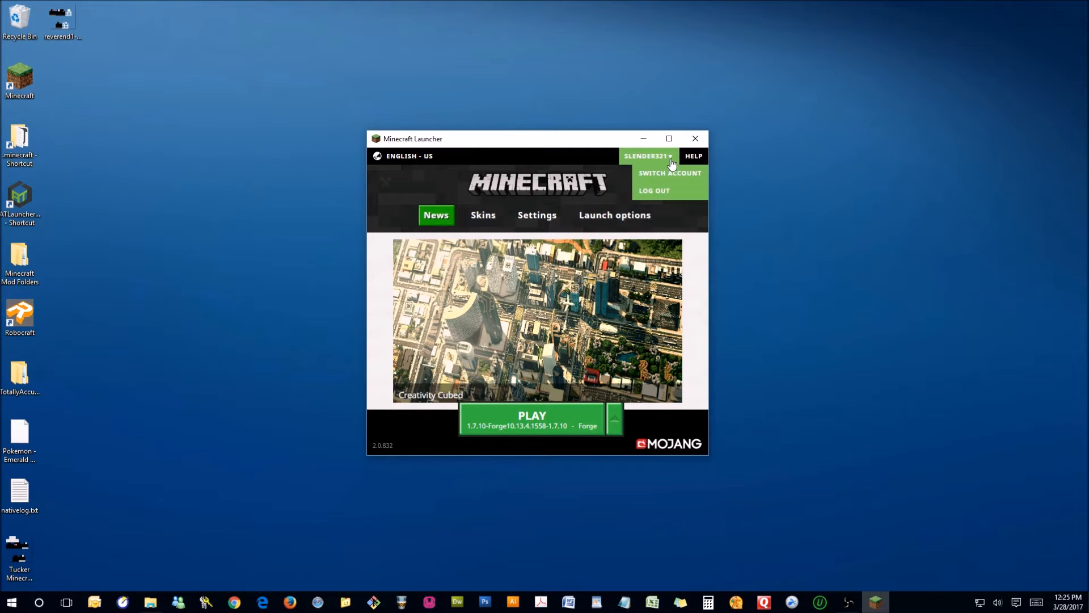
click(668, 173)
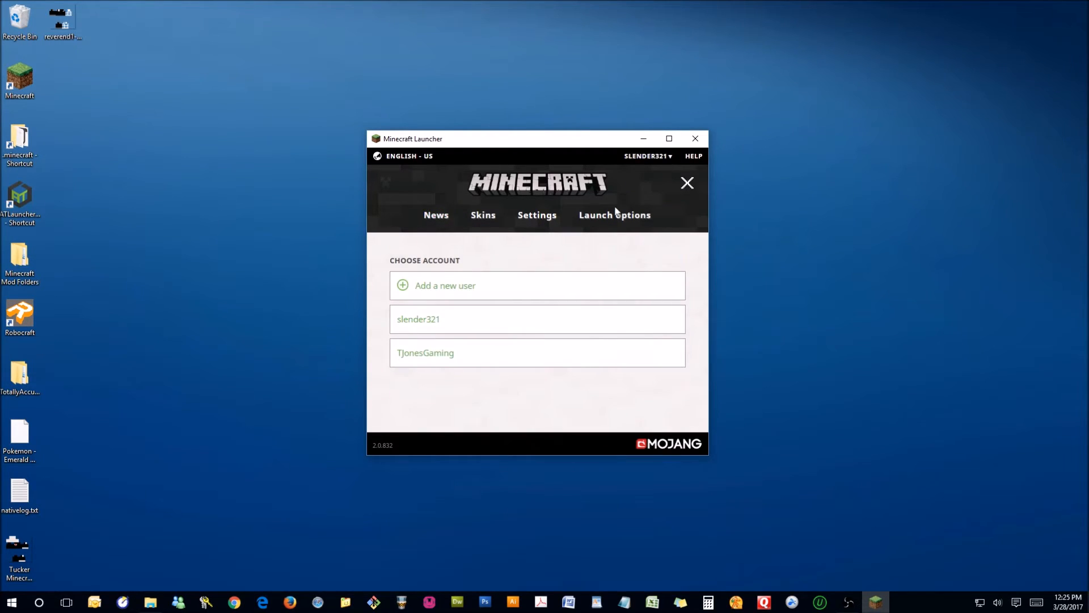
click(444, 285)
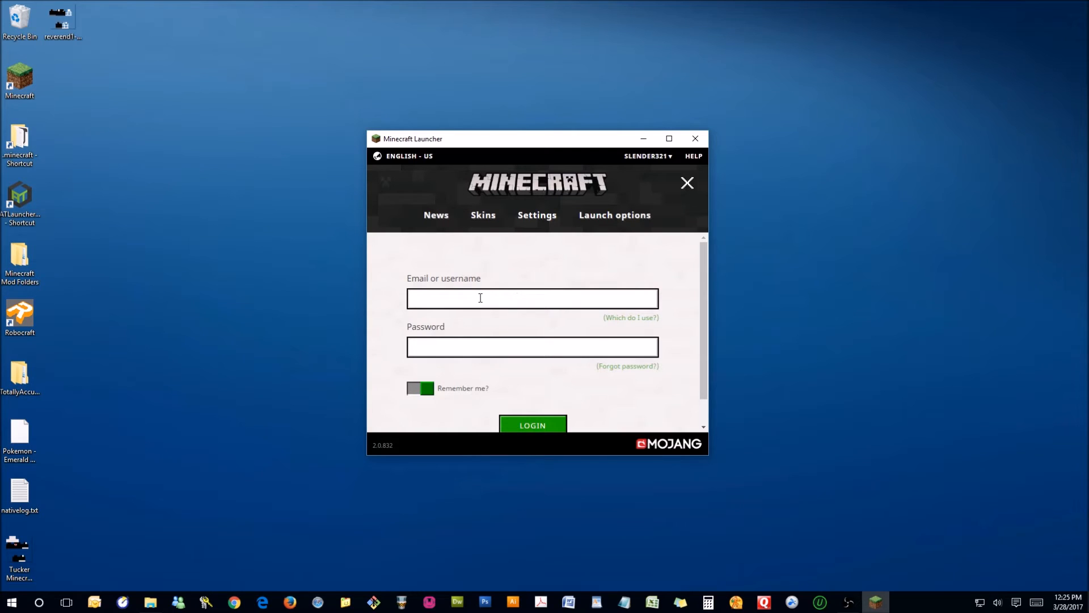
click(532, 424)
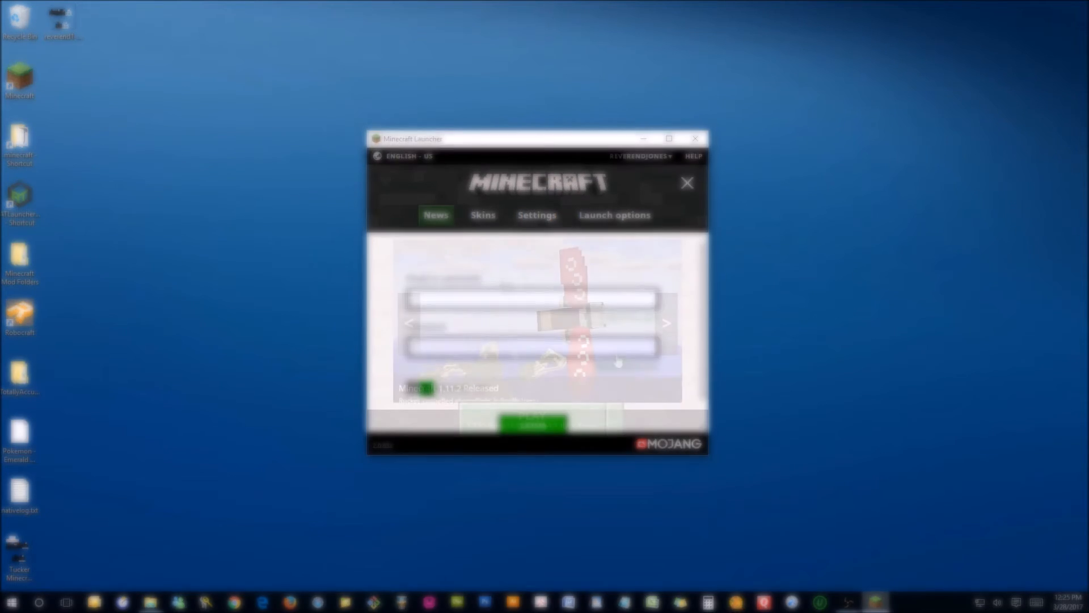